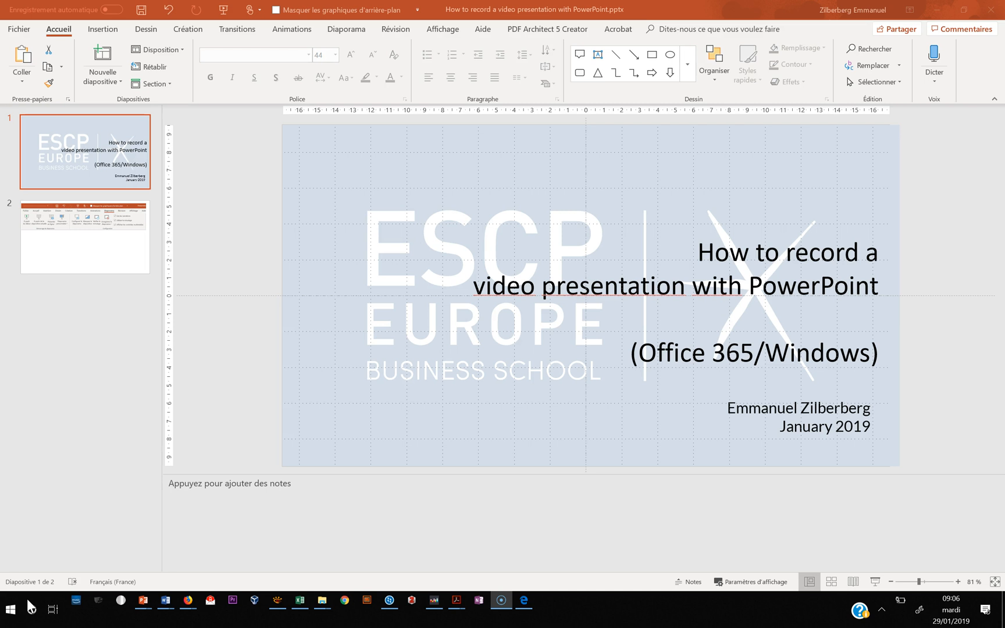
pyautogui.moveTo(33, 606)
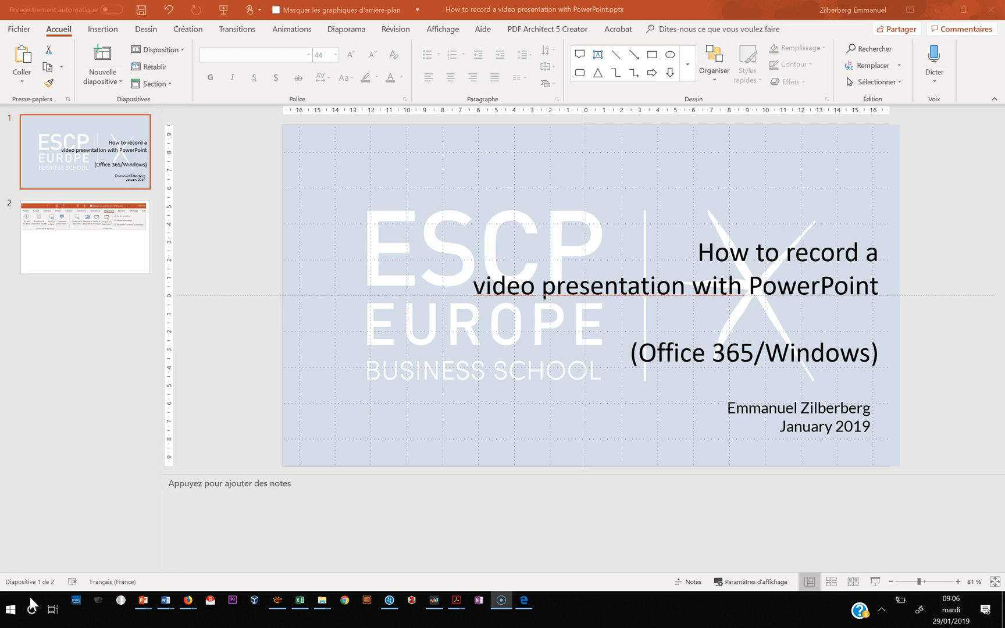
pyautogui.moveTo(348, 40)
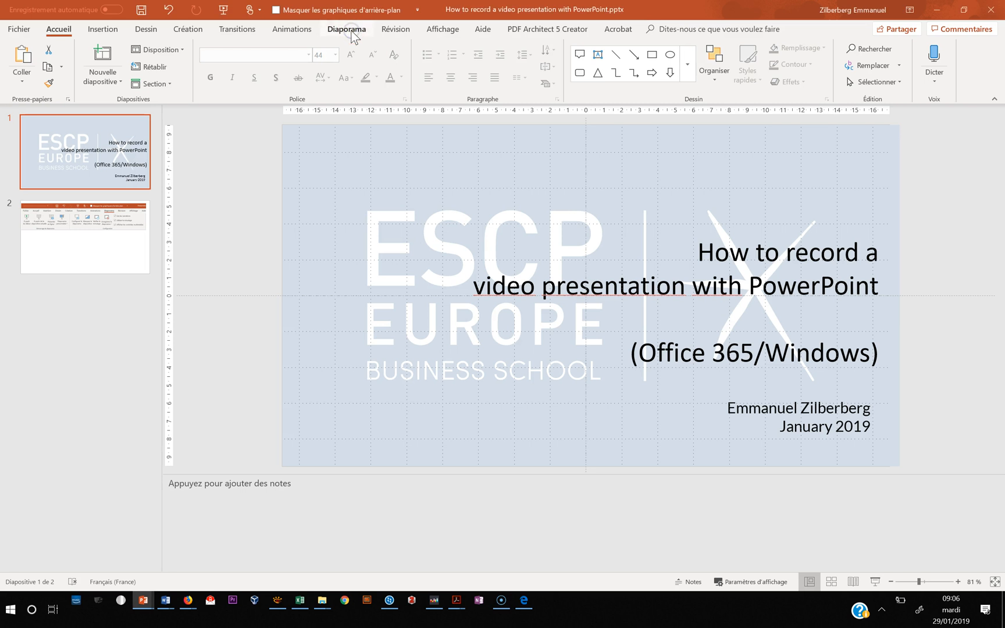
# Step: Show the Diaporama ribbon with the slide show setup and recording commands
pyautogui.click(347, 29)
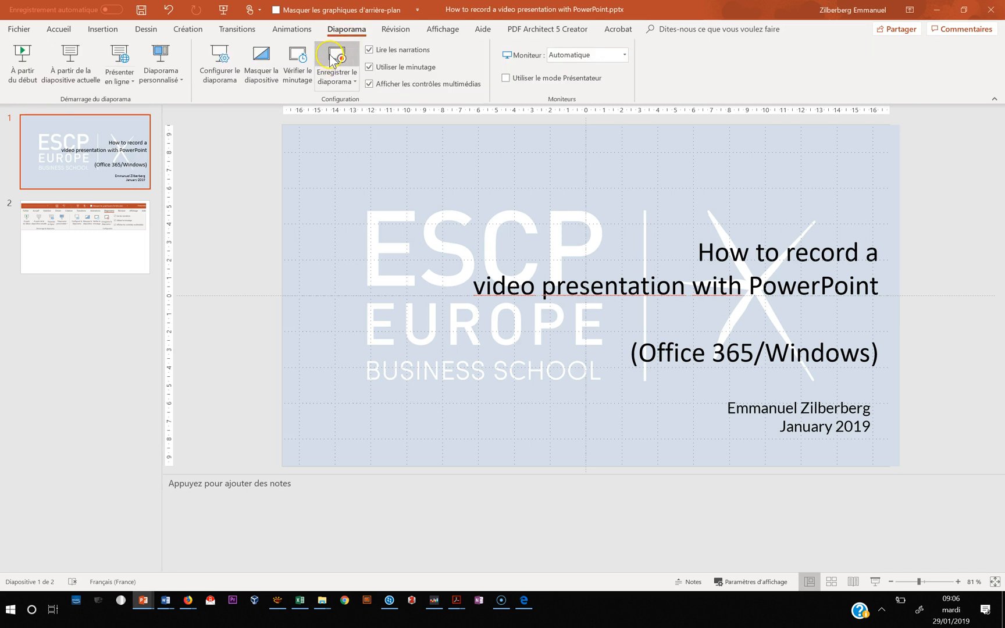
pyautogui.moveTo(336, 62)
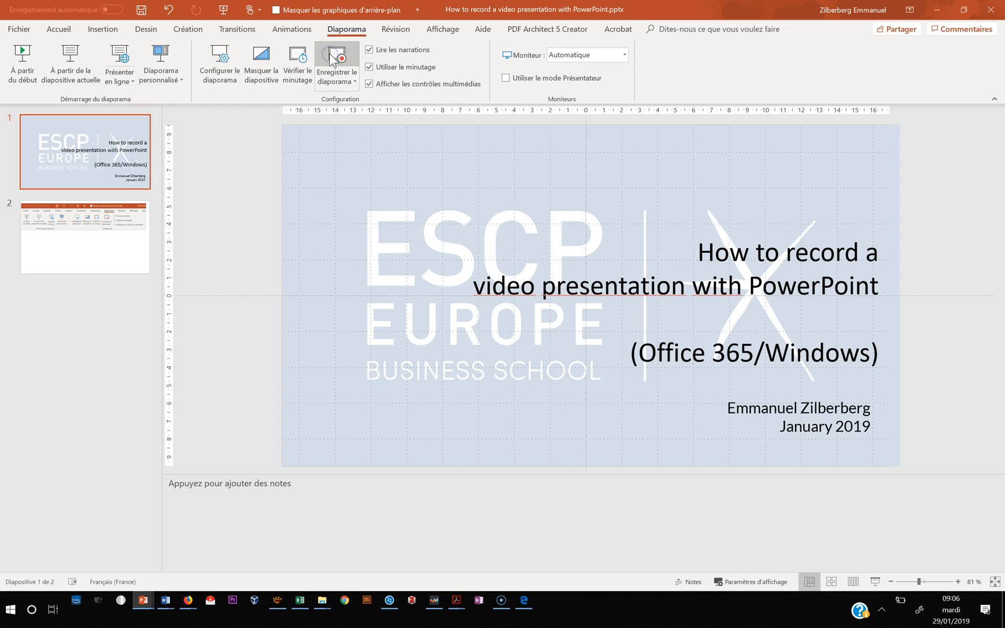
# Step: Start Enregistrer le diaporama so the recorder opens on slide 1 with the webcam preview
pyautogui.click(336, 60)
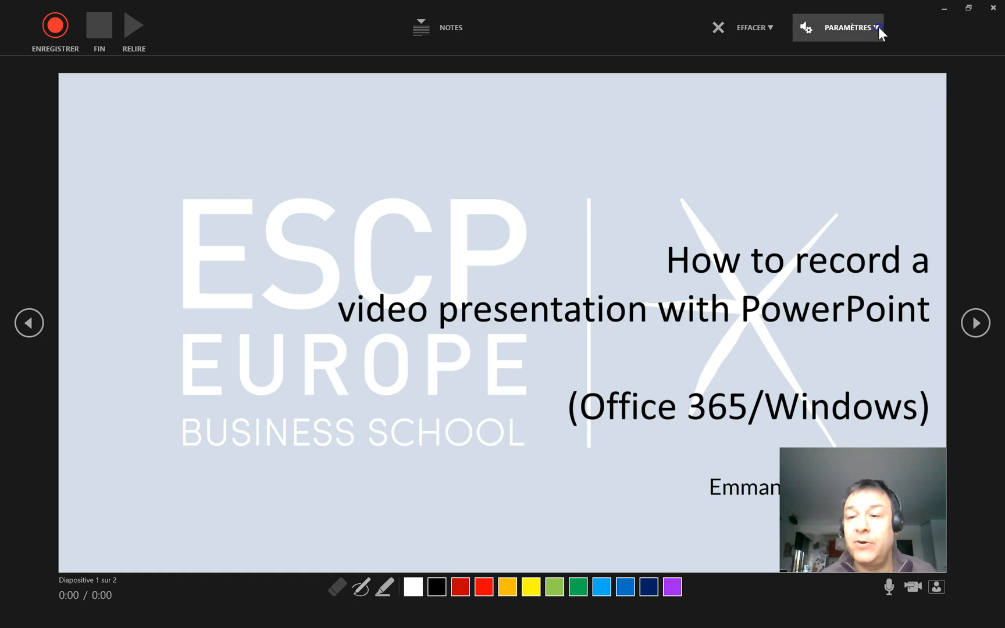
pyautogui.click(838, 28)
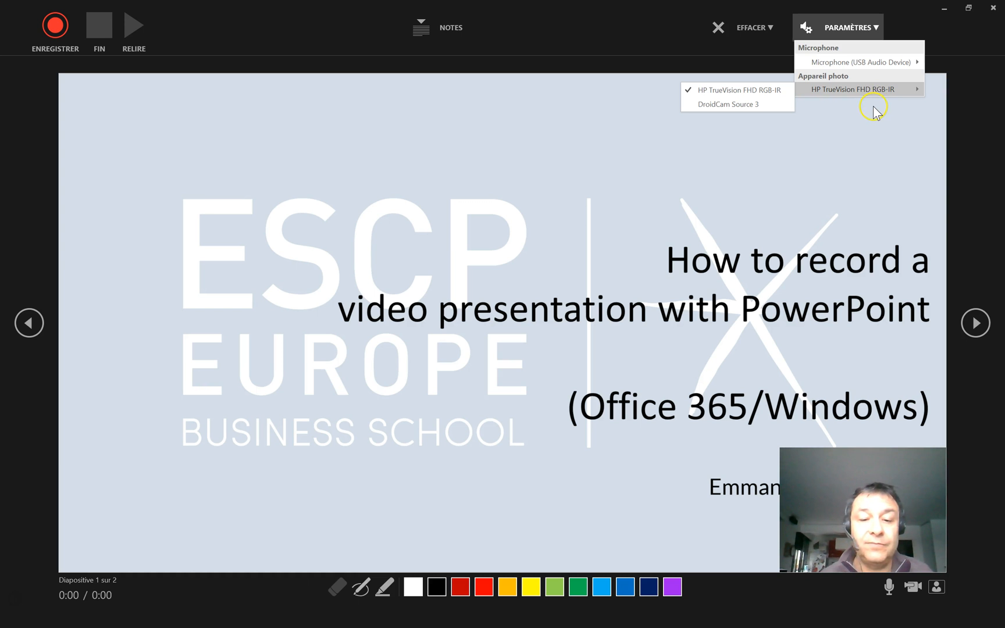
pyautogui.moveTo(381, 456)
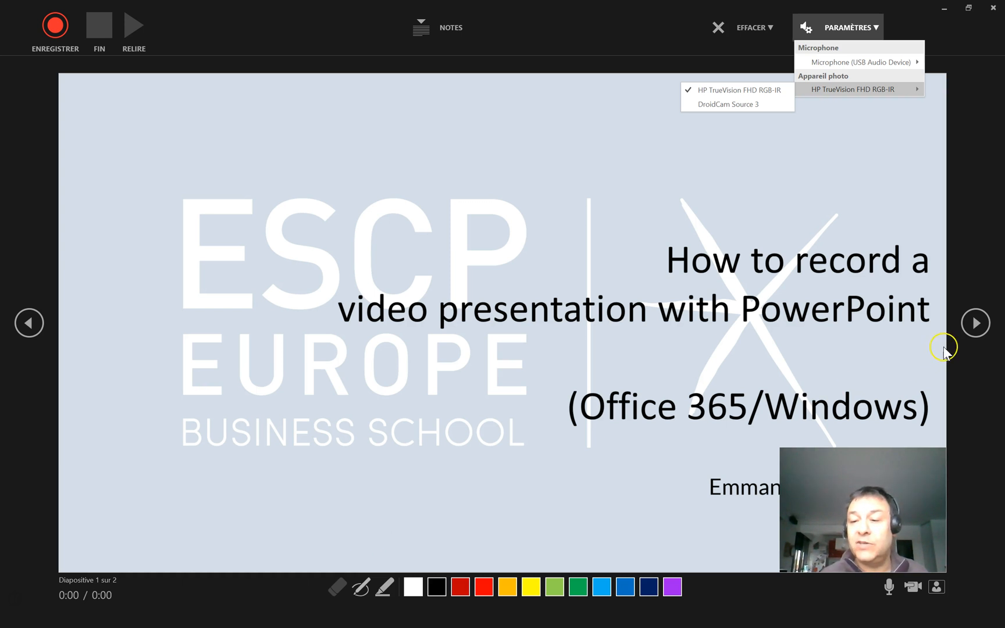
pyautogui.moveTo(975, 327)
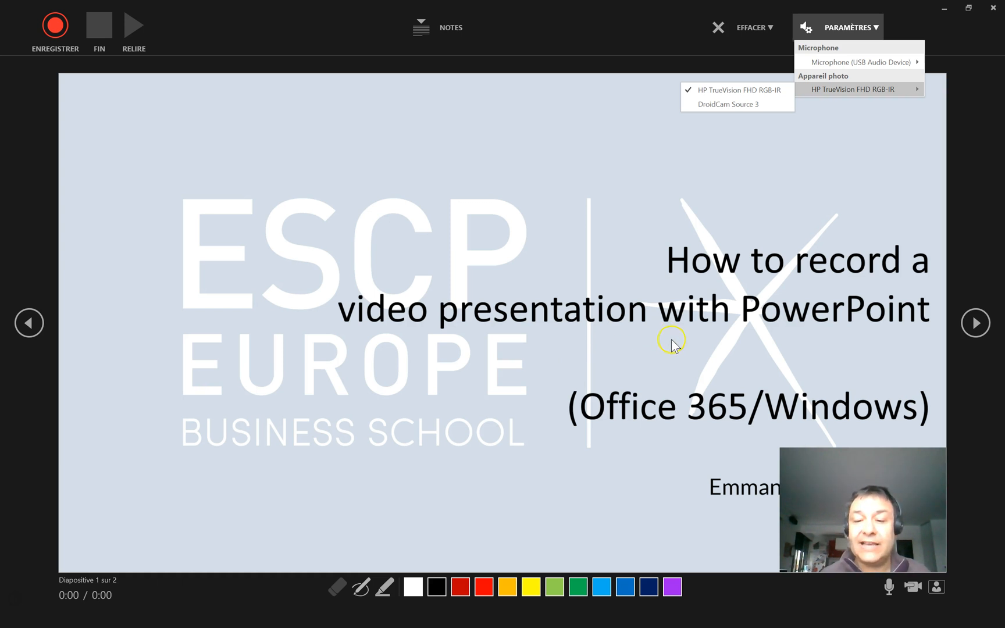
pyautogui.moveTo(701, 357)
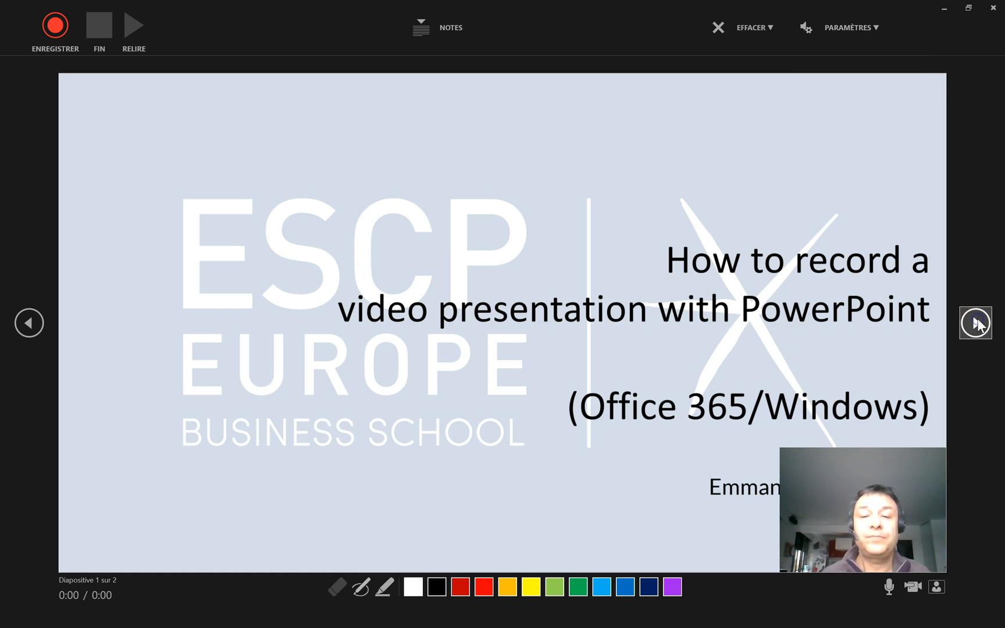
pyautogui.moveTo(974, 322)
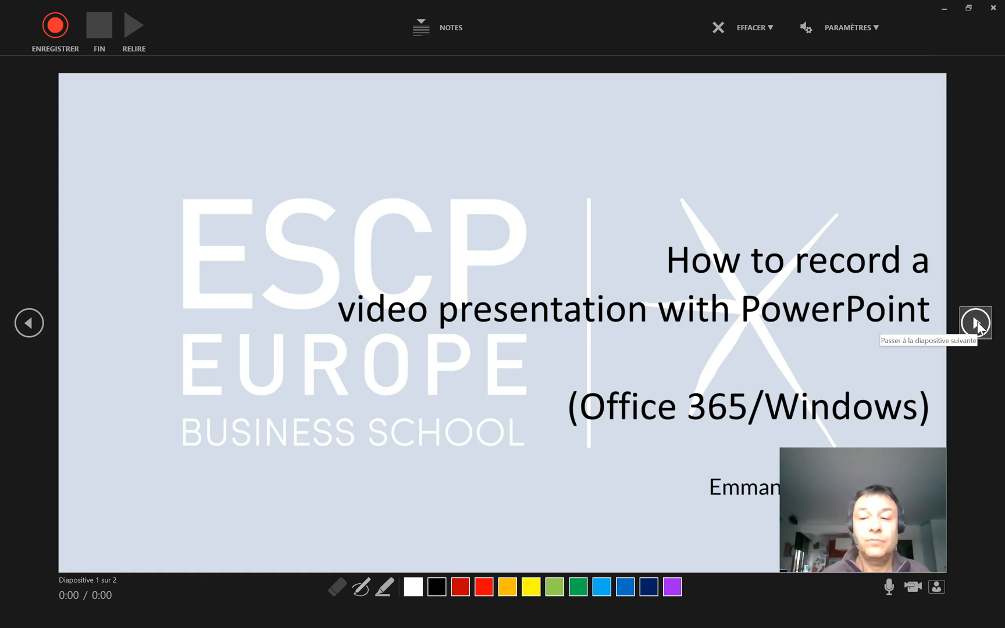
# Step: Advance the recorder from the title slide to slide 2 of 2, the ribbon screenshot
pyautogui.click(975, 323)
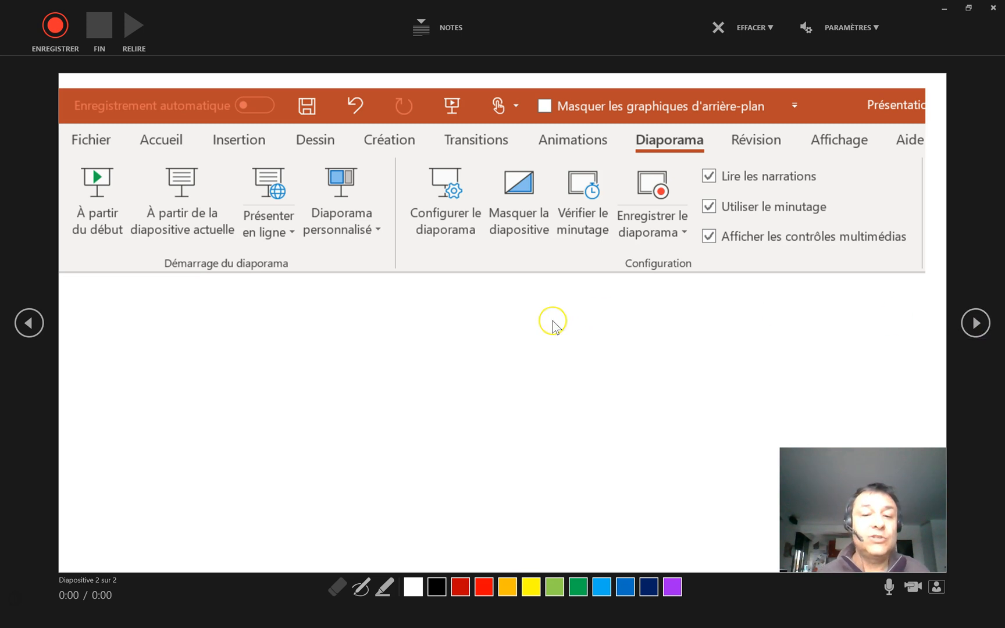
pyautogui.moveTo(549, 311)
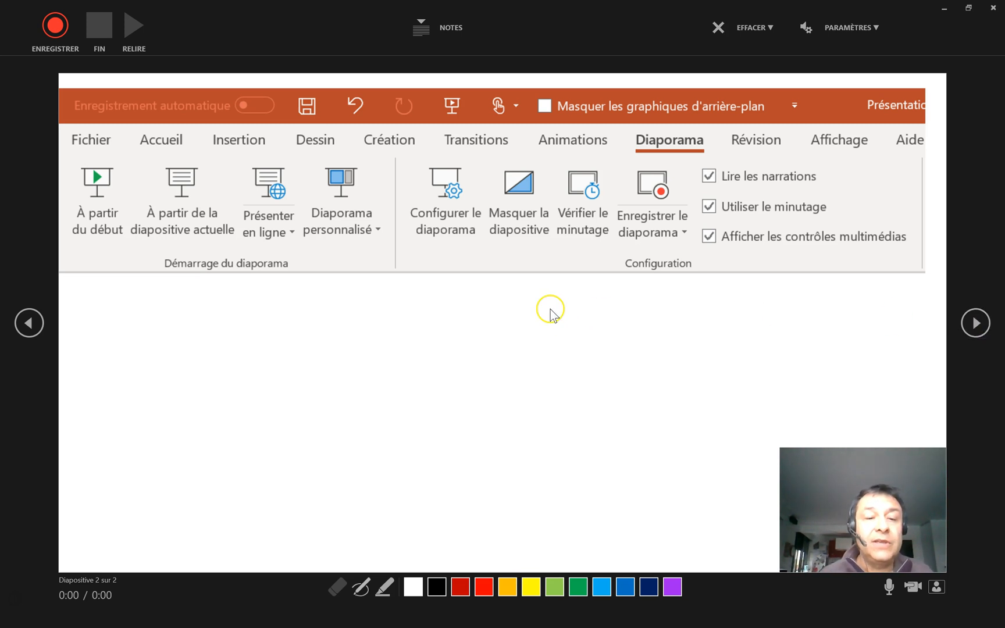
pyautogui.moveTo(470, 430)
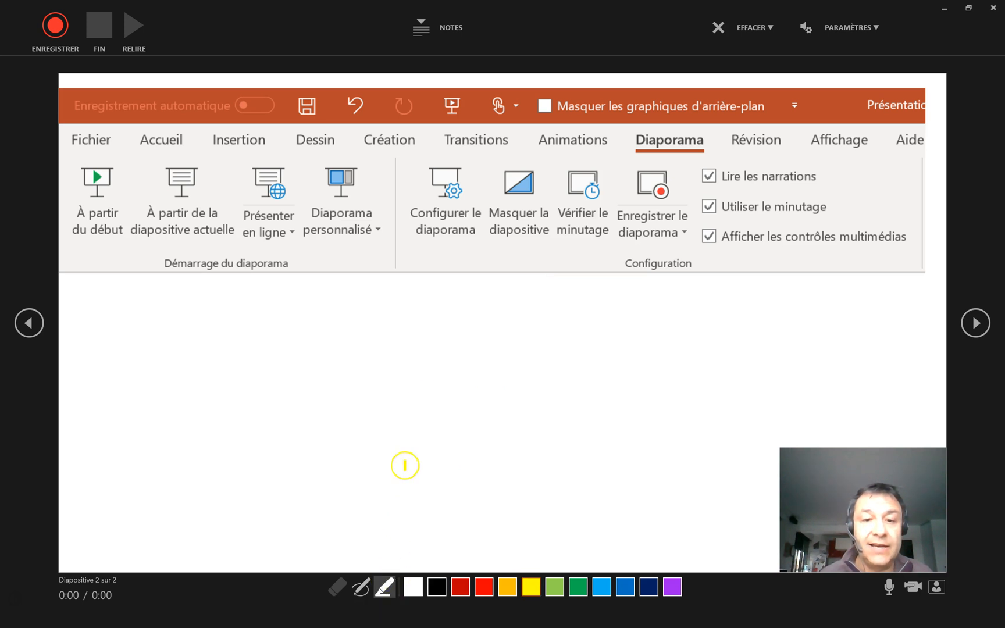
pyautogui.moveTo(644, 185)
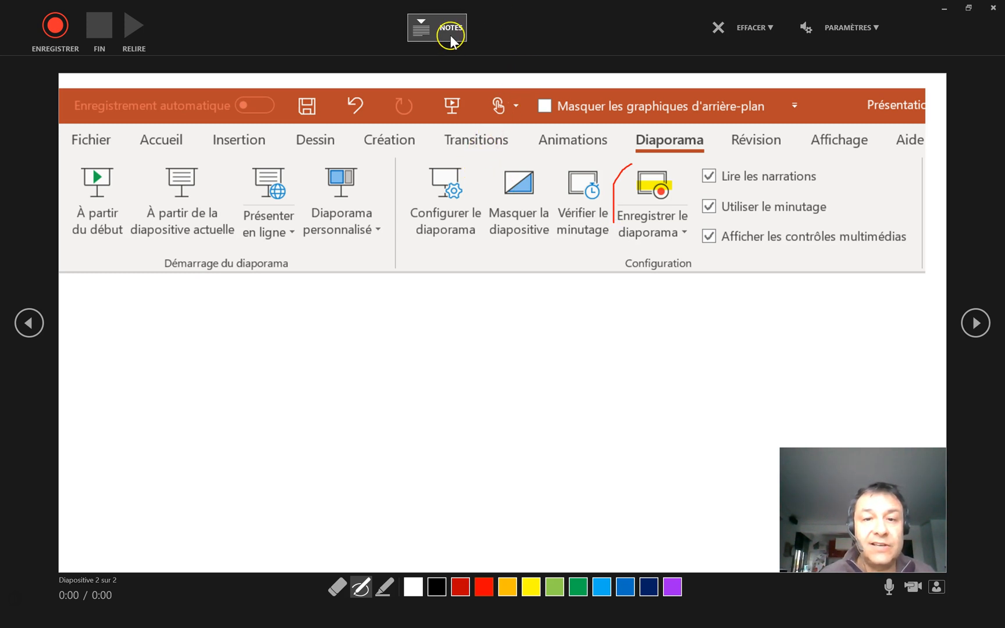
# Step: Display the speaker notes panel above slide 2 while reviewing the recording
pyautogui.click(436, 28)
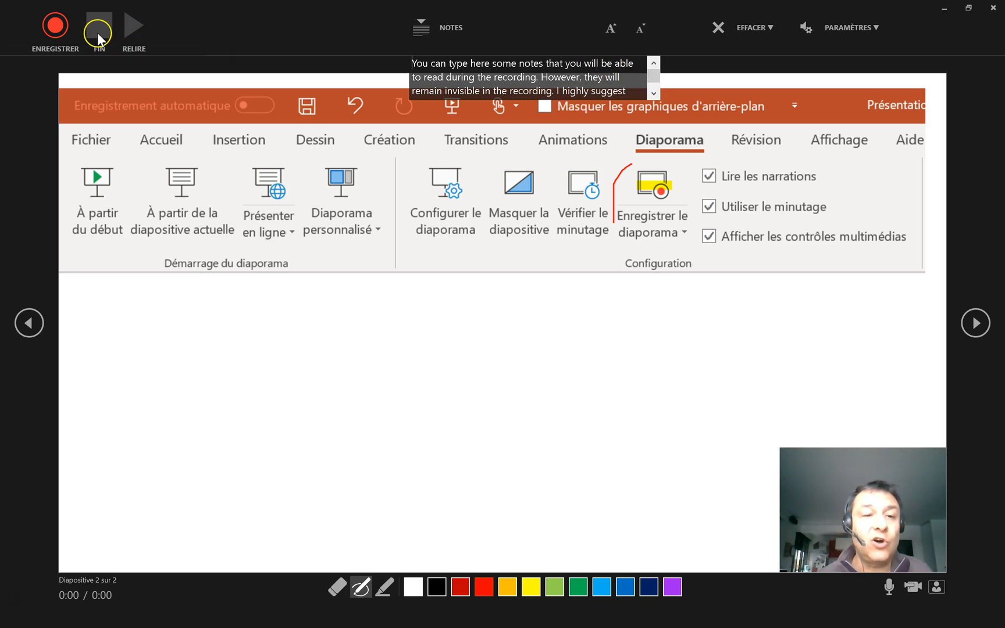
pyautogui.click(99, 24)
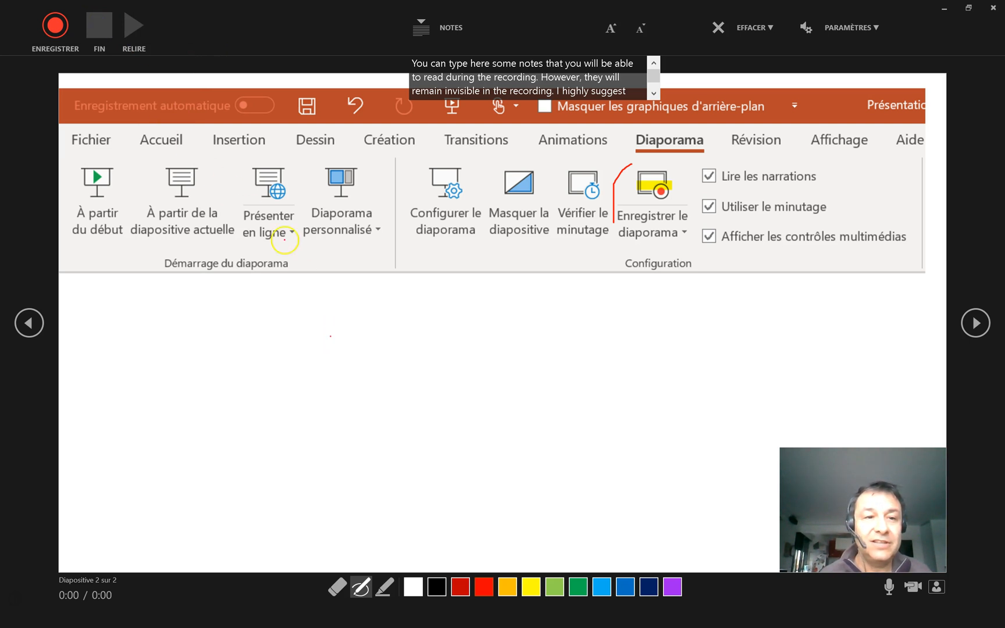
pyautogui.moveTo(299, 487)
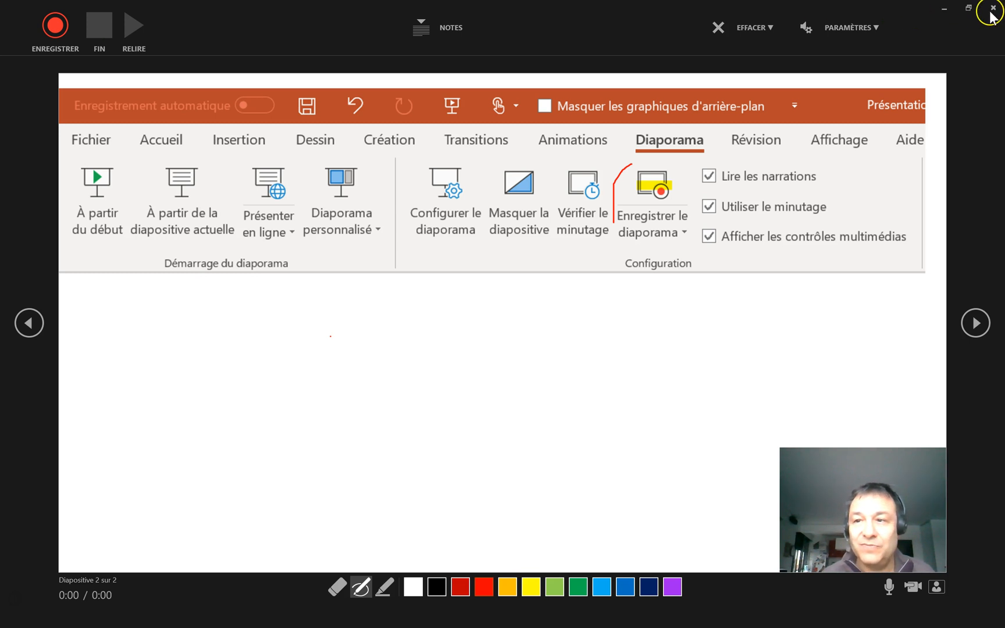
pyautogui.moveTo(992, 8)
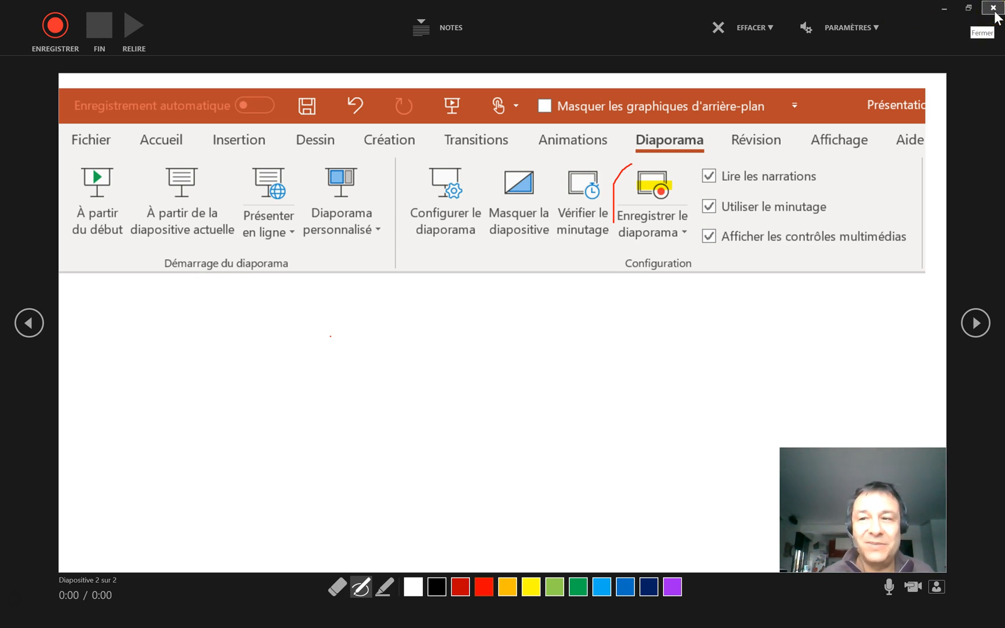
# Step: Exit the recording window back to normal editing view on slide 2
pyautogui.click(993, 8)
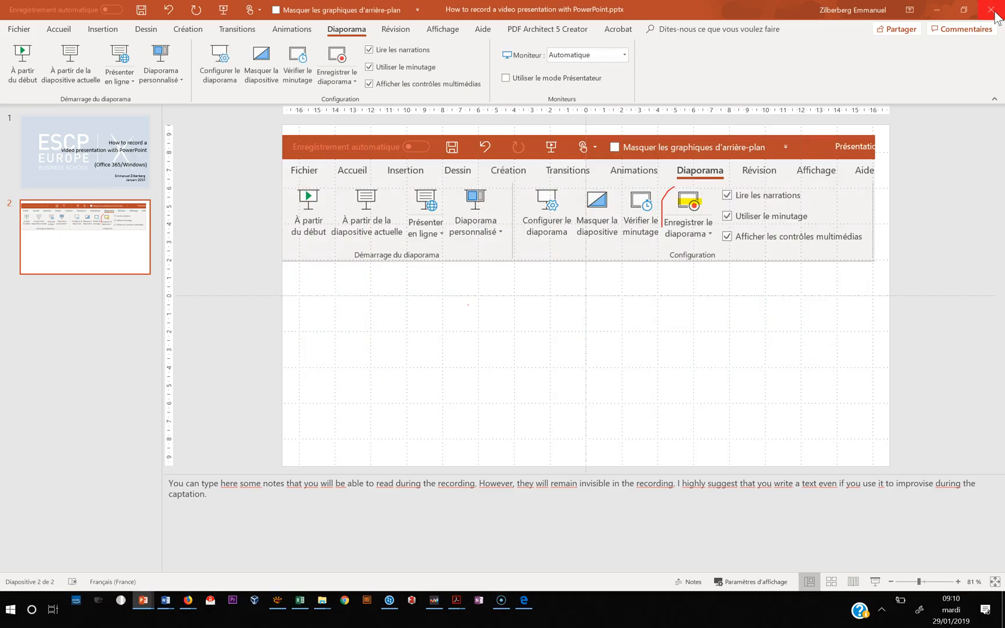
pyautogui.moveTo(815, 32)
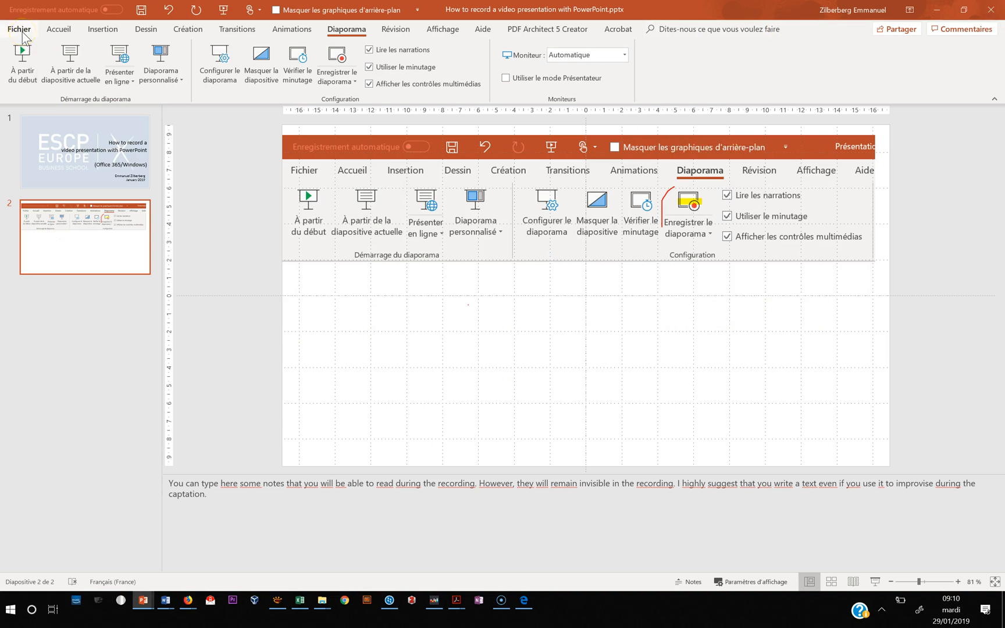
pyautogui.click(17, 29)
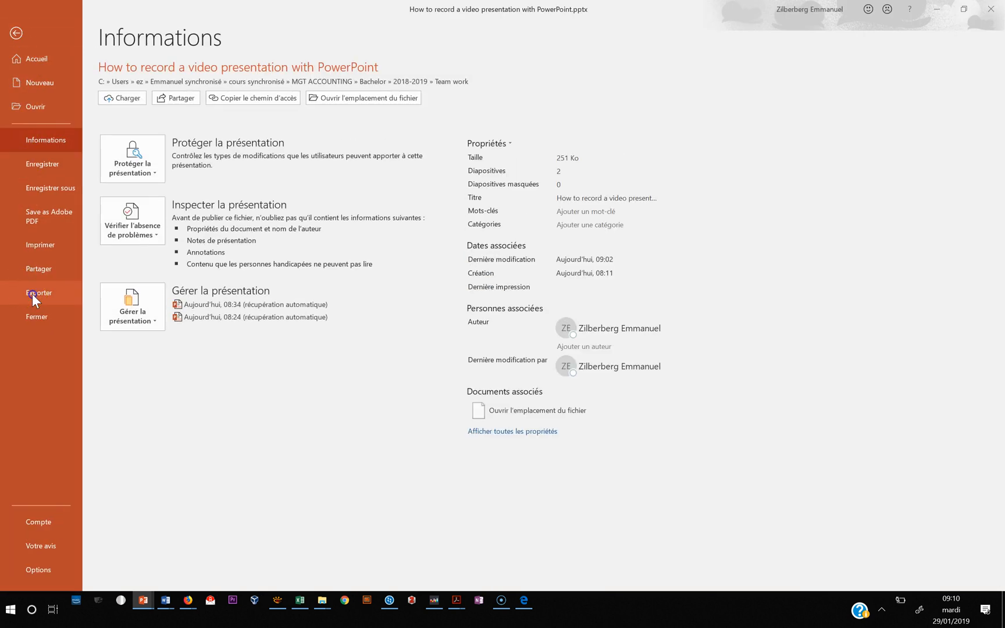
pyautogui.click(38, 293)
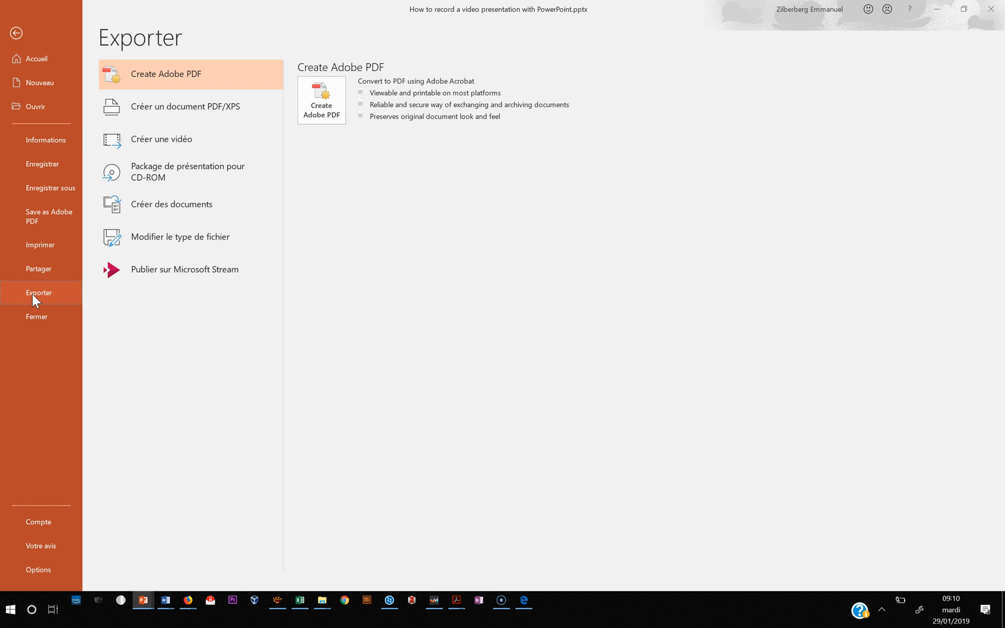
pyautogui.click(17, 33)
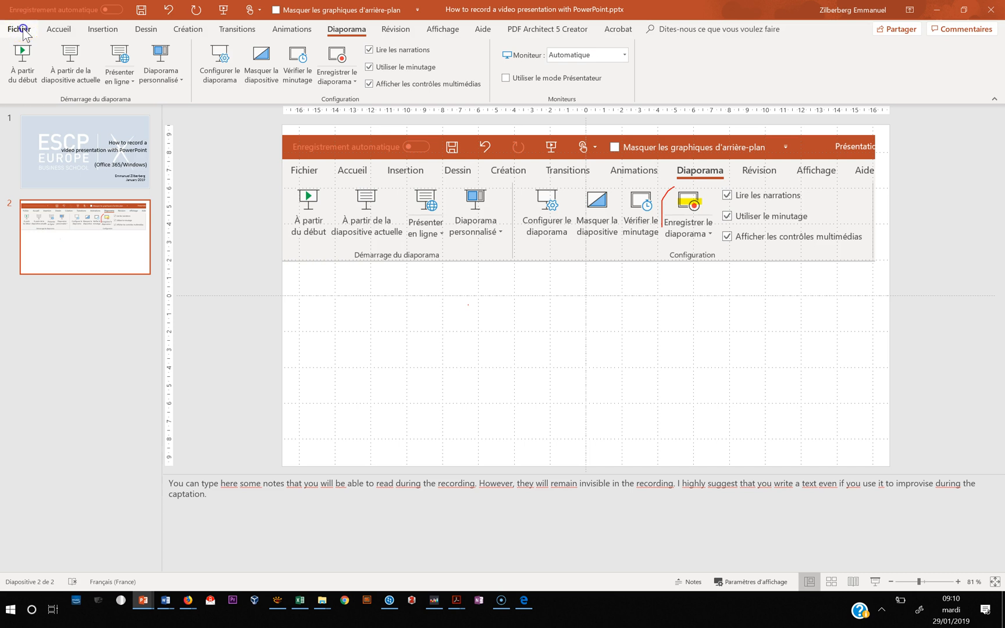
# Step: Export the presentation via Create a Video at Full HD (1080p), reaching the save dialog
pyautogui.click(17, 29)
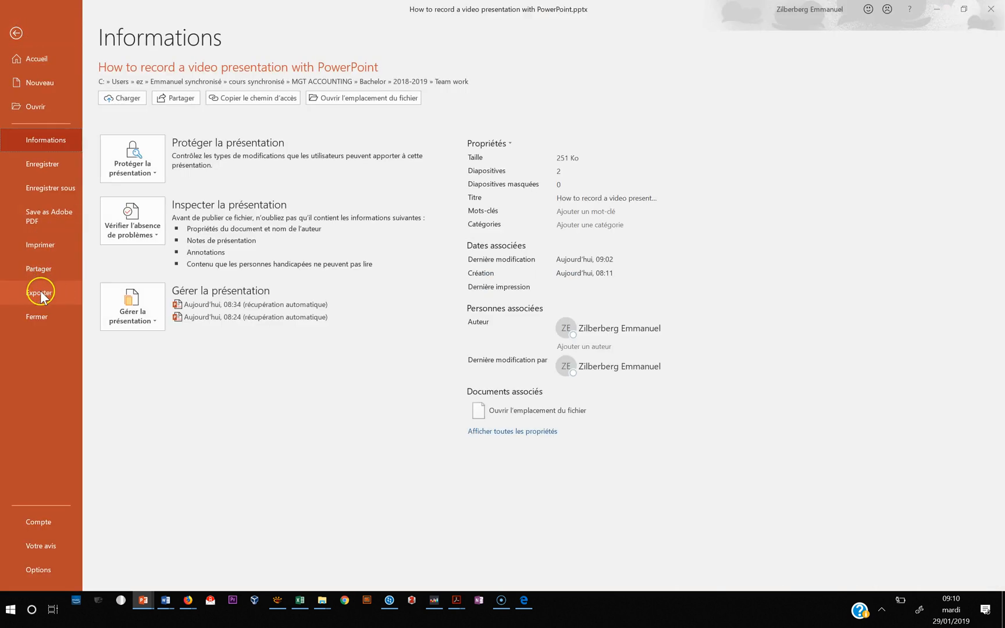
pyautogui.click(38, 293)
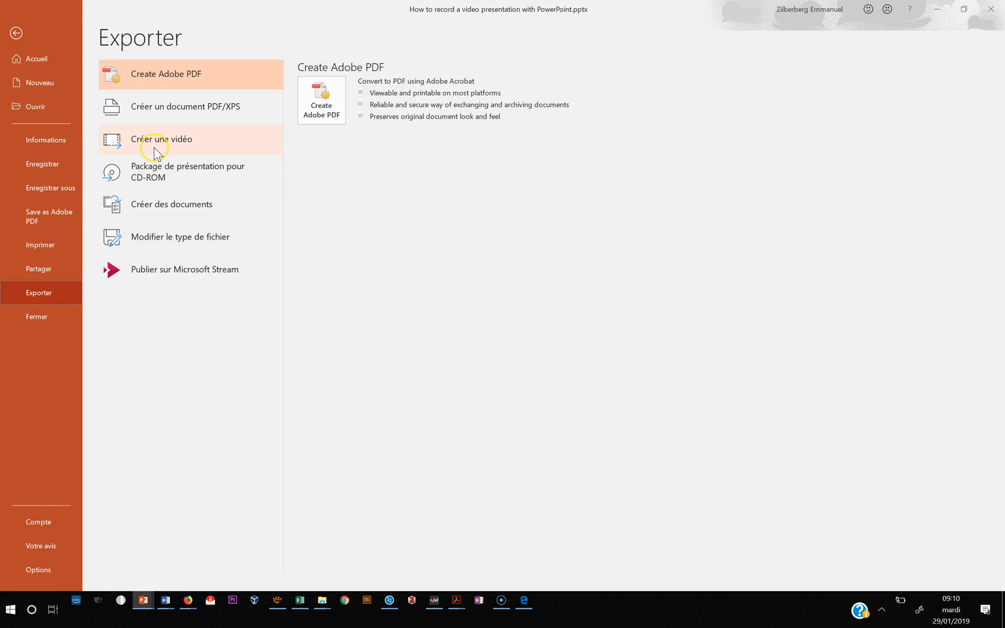
pyautogui.click(162, 139)
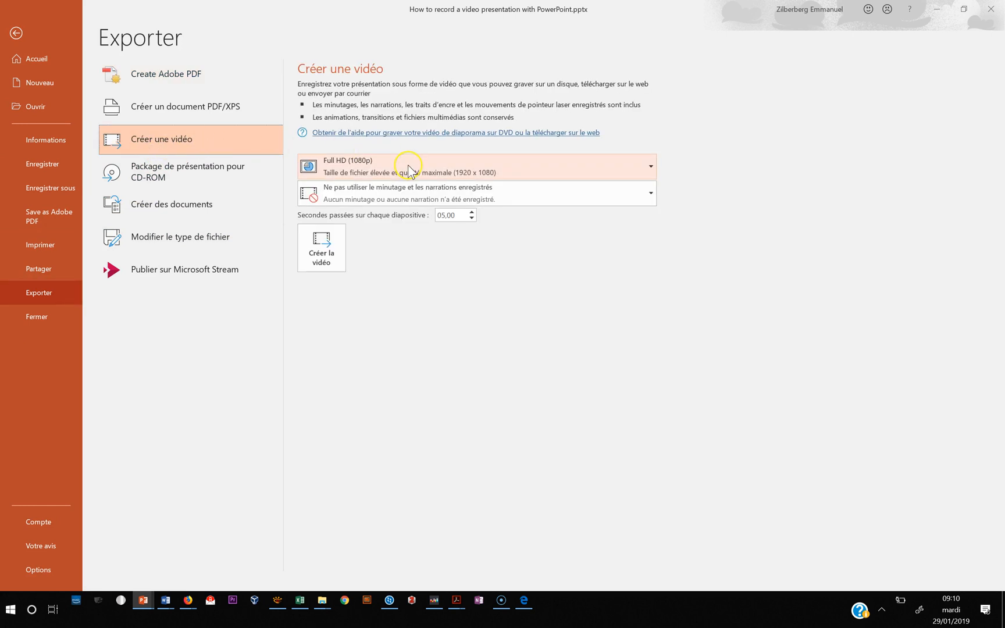
pyautogui.moveTo(415, 169)
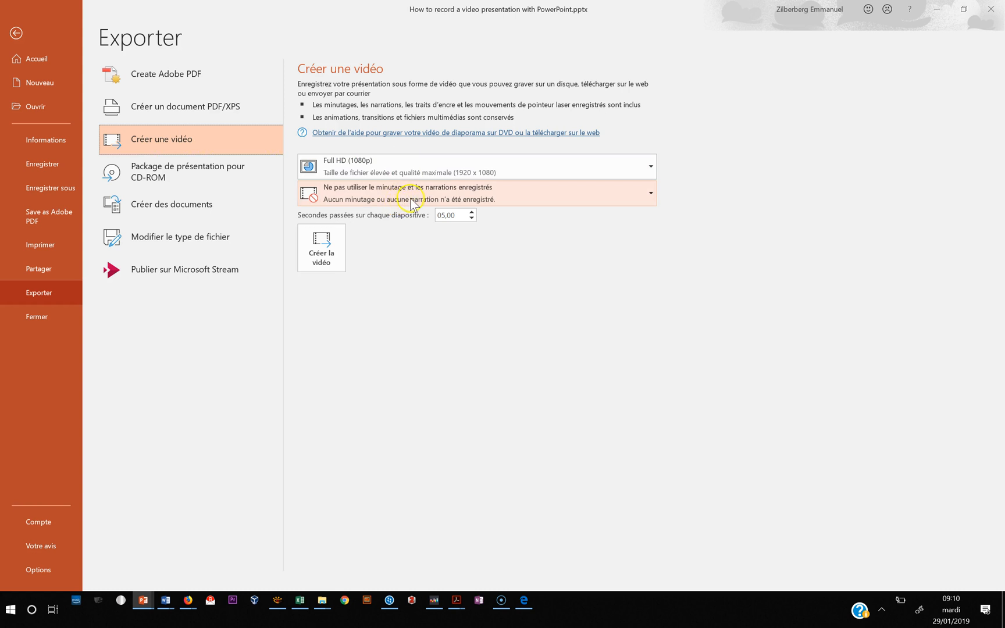
pyautogui.moveTo(424, 203)
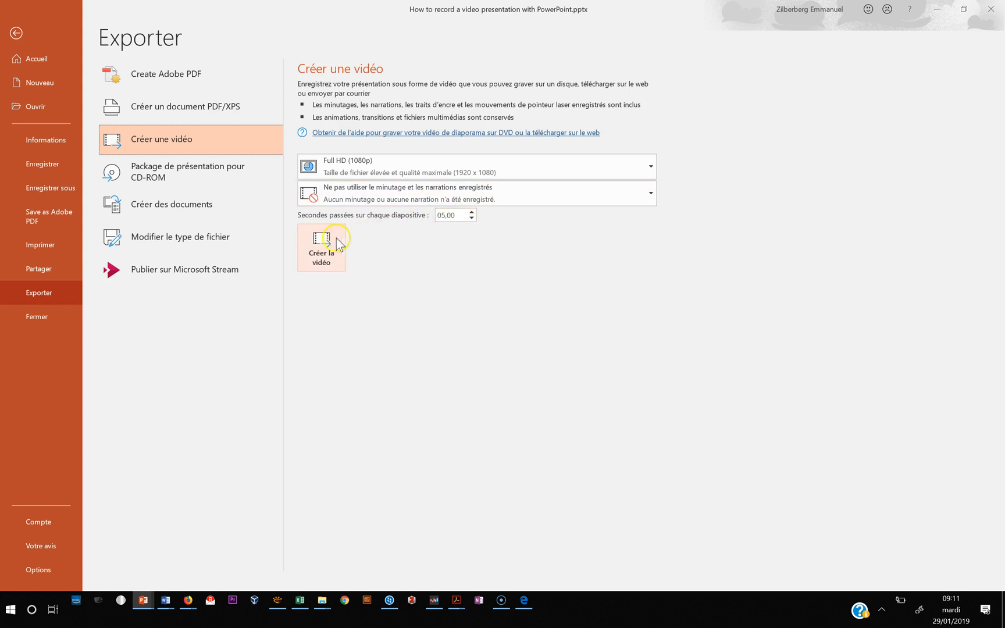
pyautogui.click(16, 33)
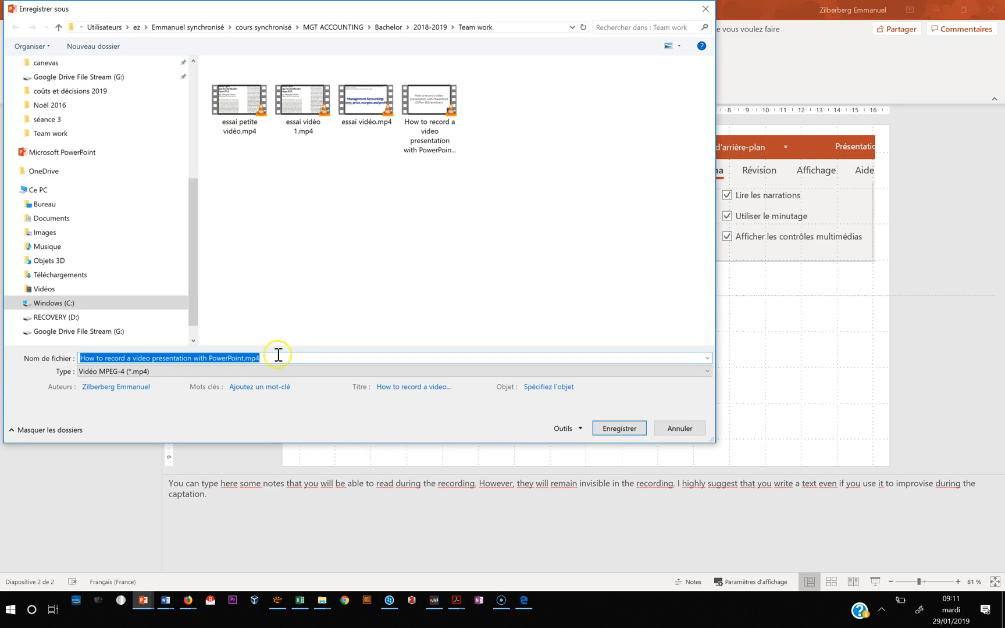
# Step: Save the MP4 as 'How to record a video presentation with PowerPoint 1' in Team work and start building
pyautogui.click(242, 358)
pyautogui.write(' 1')
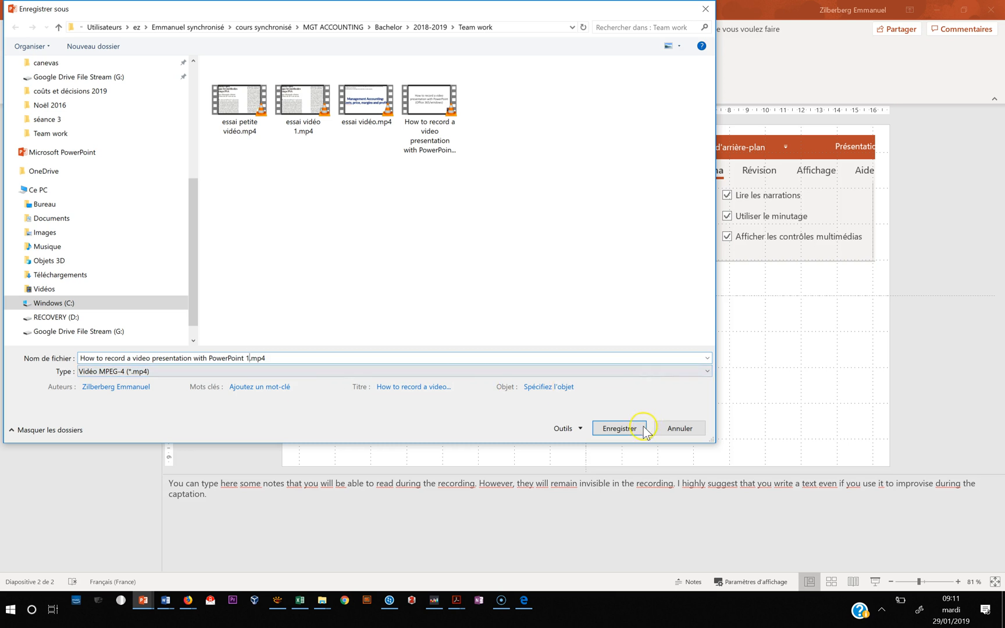
pyautogui.click(616, 428)
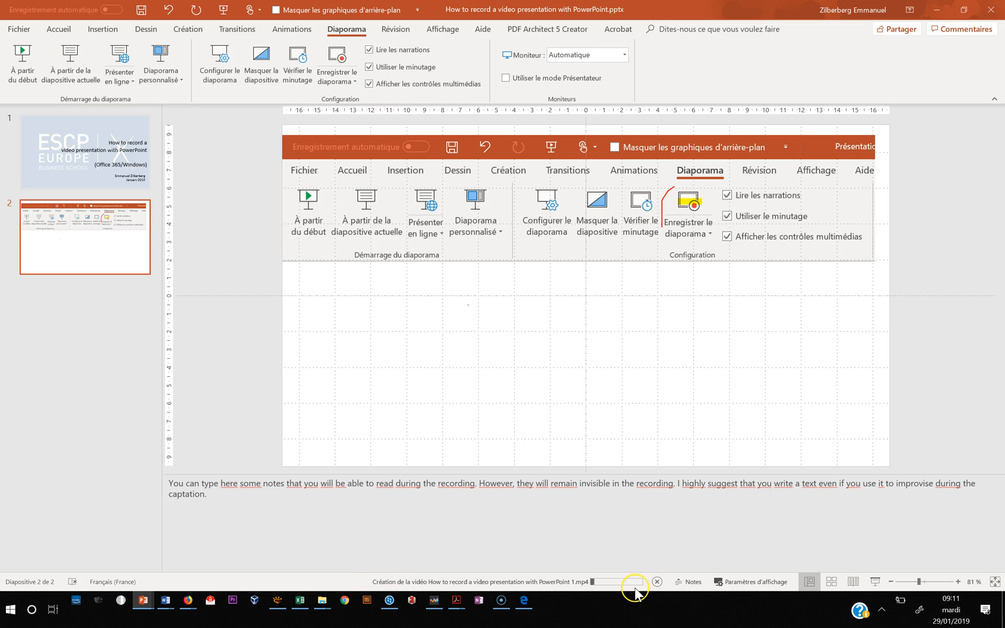
pyautogui.moveTo(426, 593)
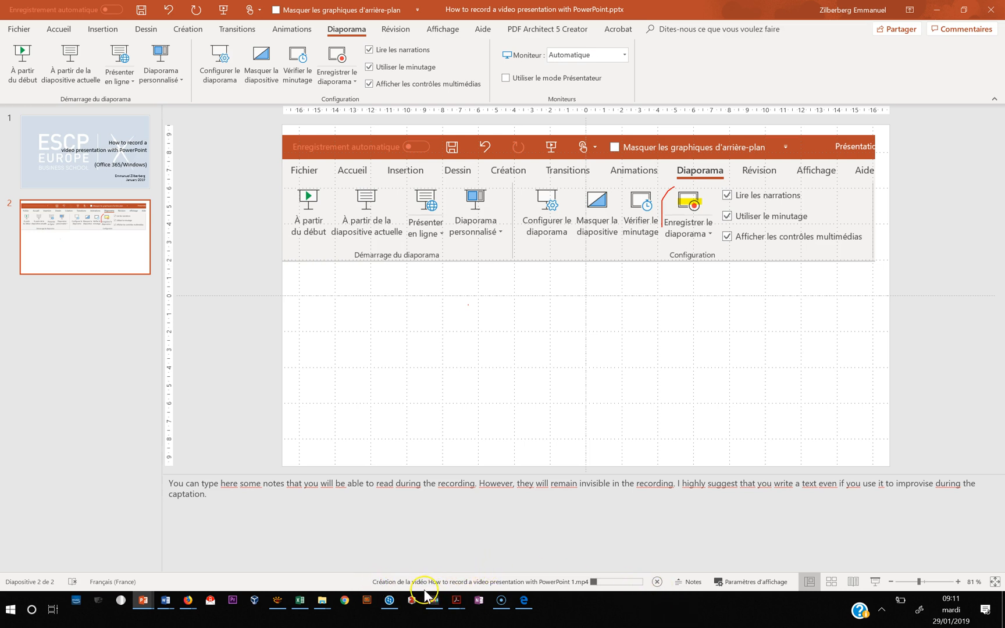